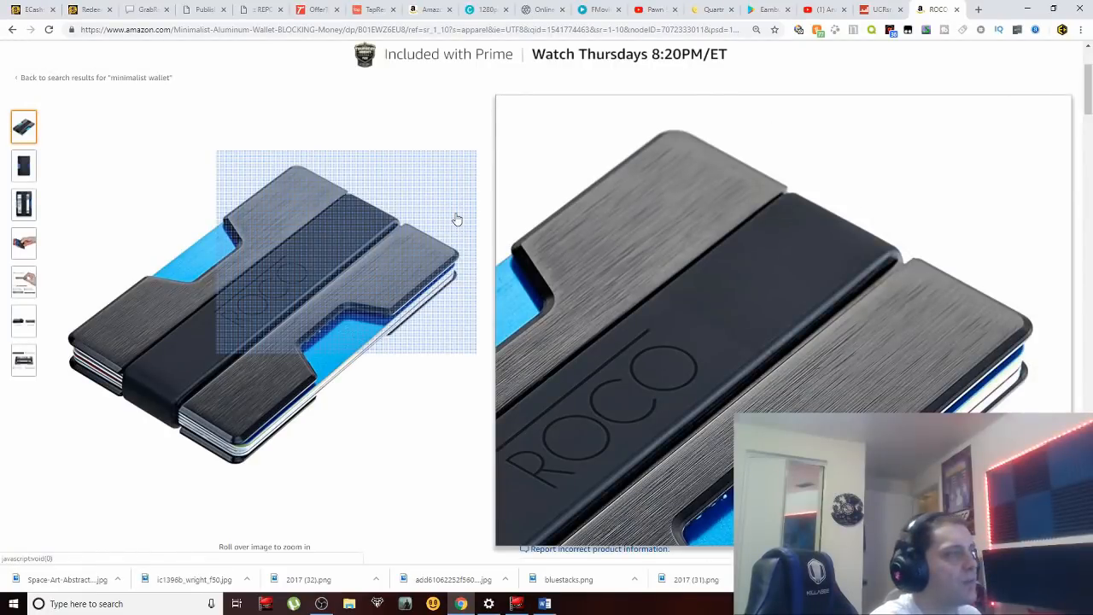
mouse_move(454, 220)
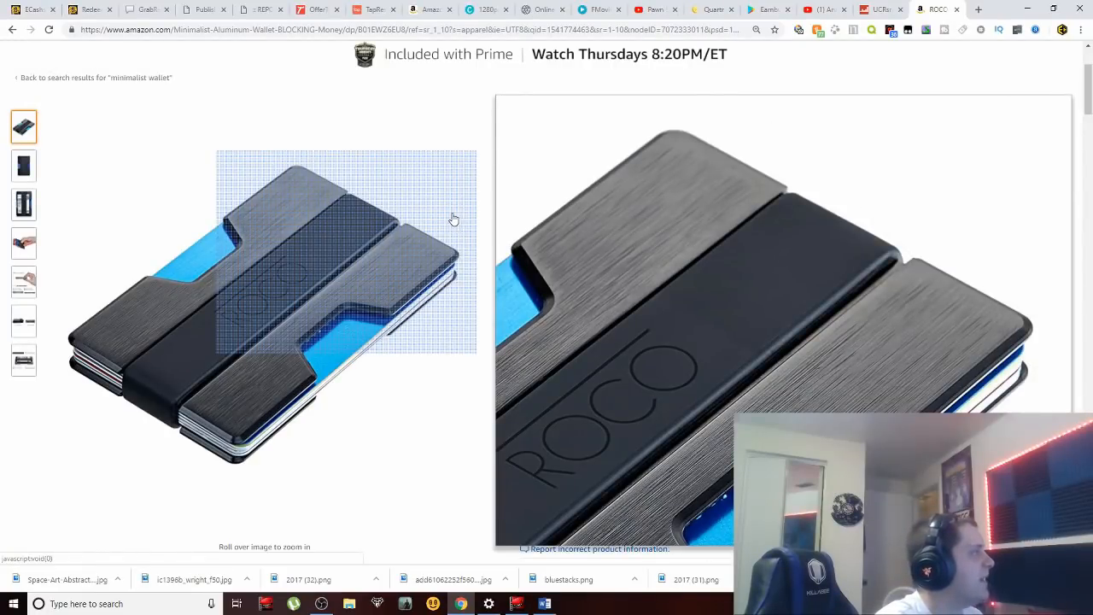
mouse_move(323, 208)
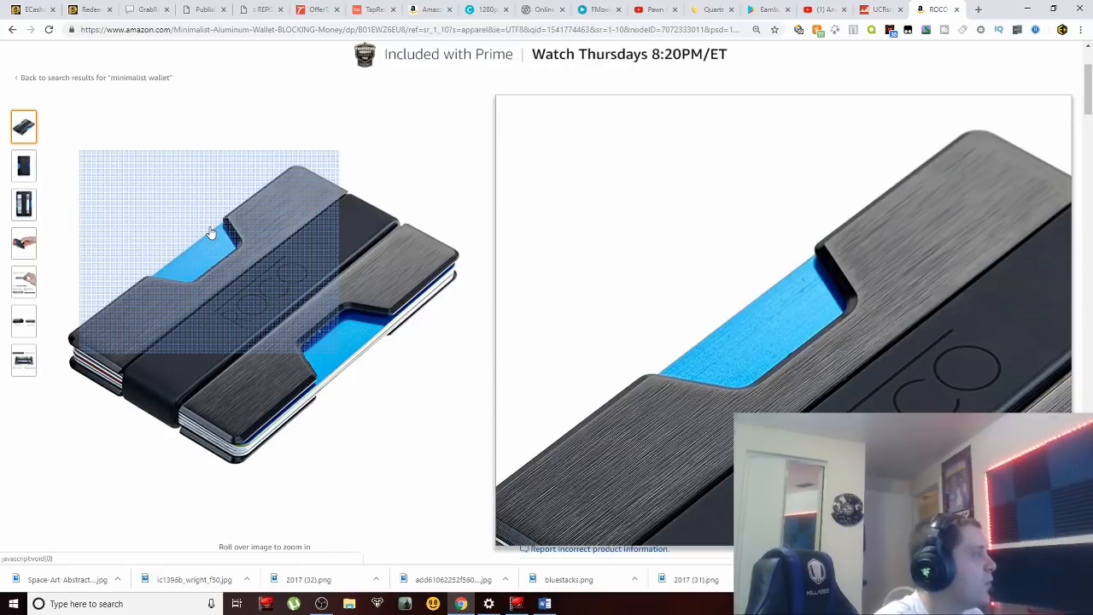
mouse_move(244, 276)
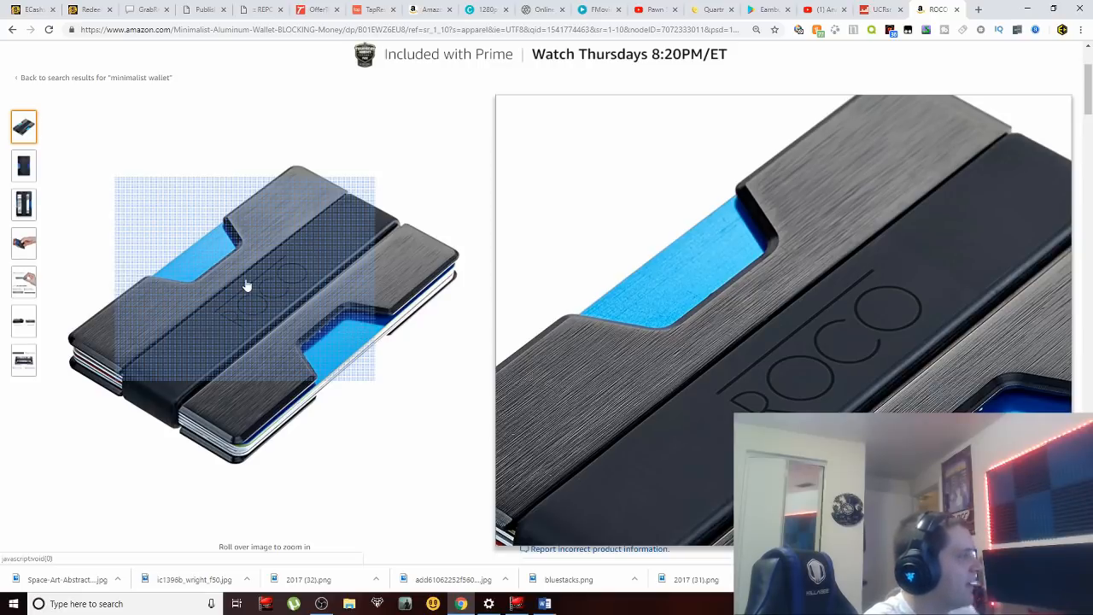
mouse_move(308, 329)
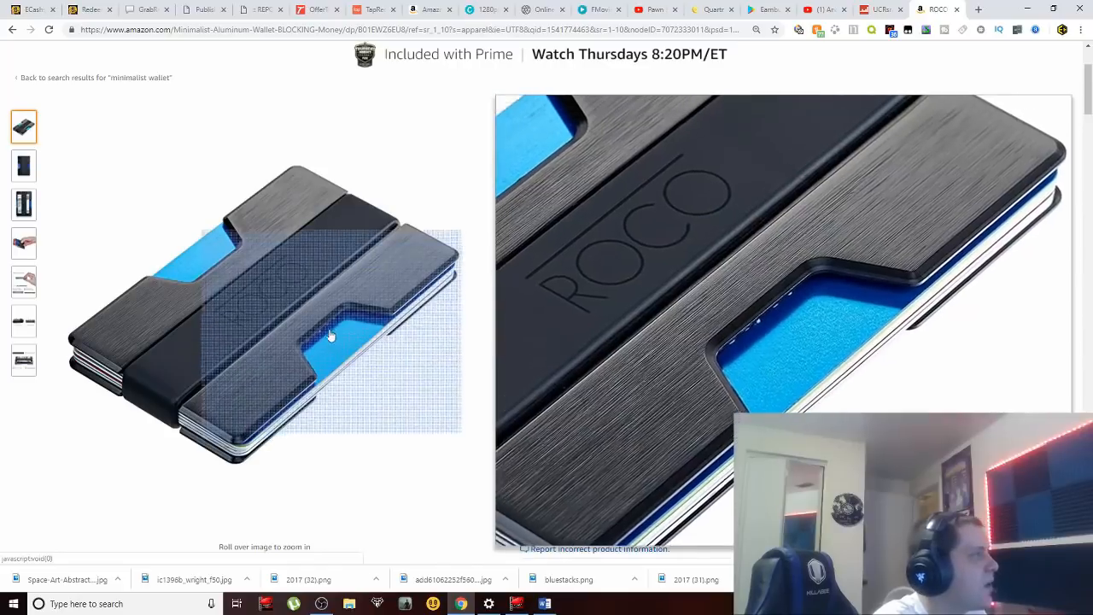
Step: Show the third ROCCO wallet photo, the black wallet holding folded cash, as the main image
left_click(23, 204)
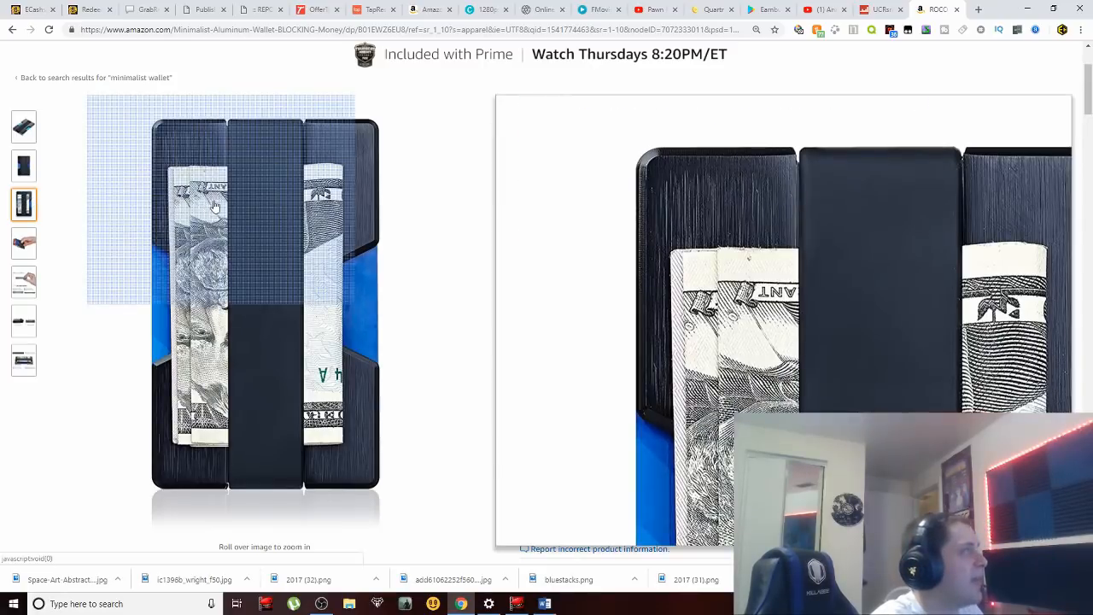
mouse_move(276, 229)
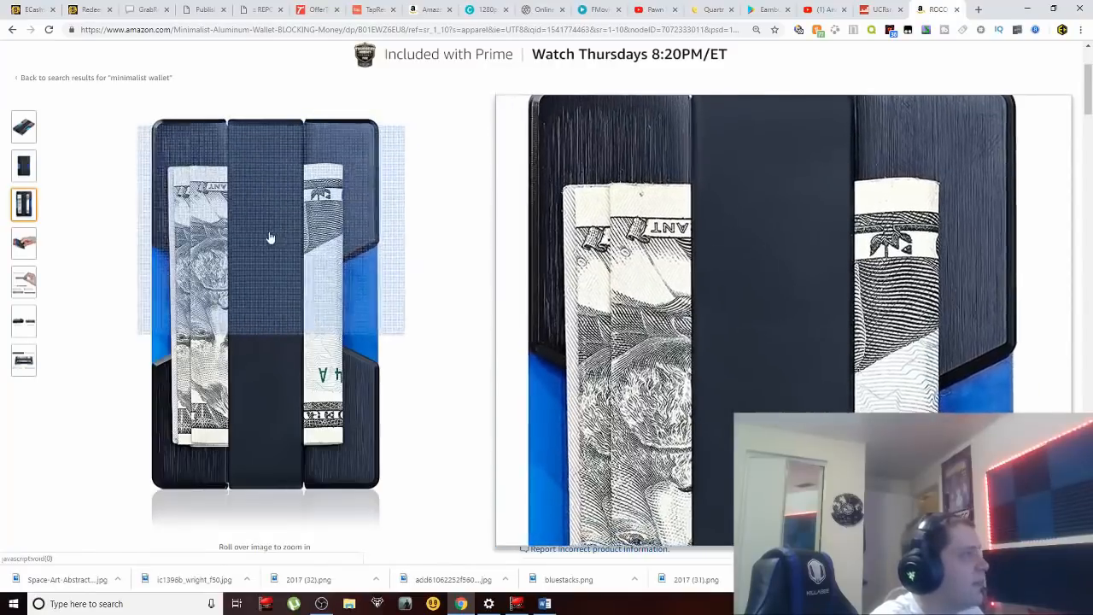
mouse_move(358, 296)
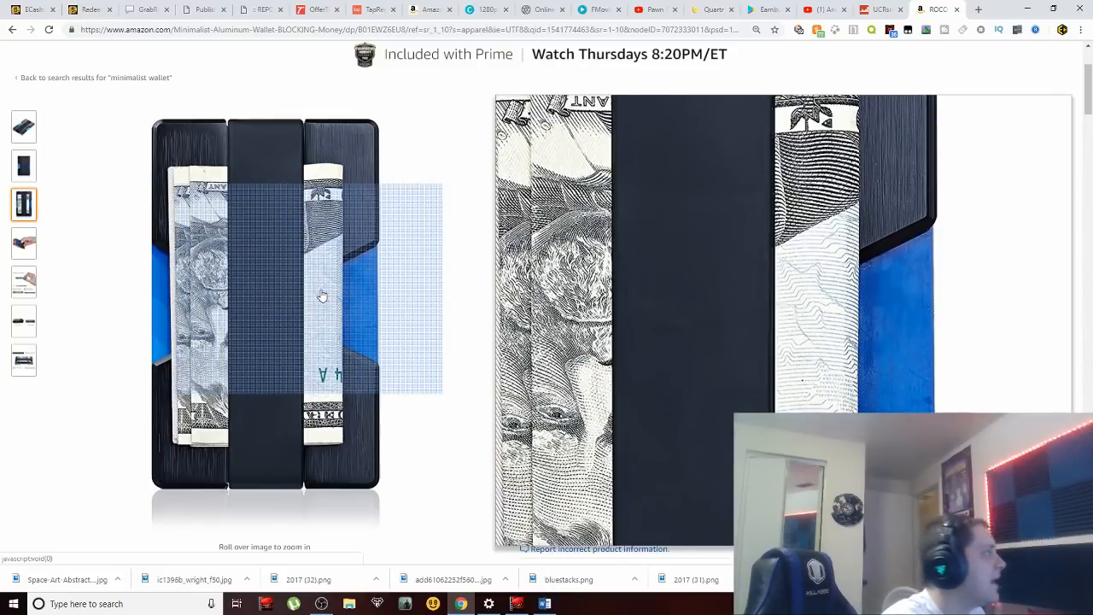
mouse_move(335, 283)
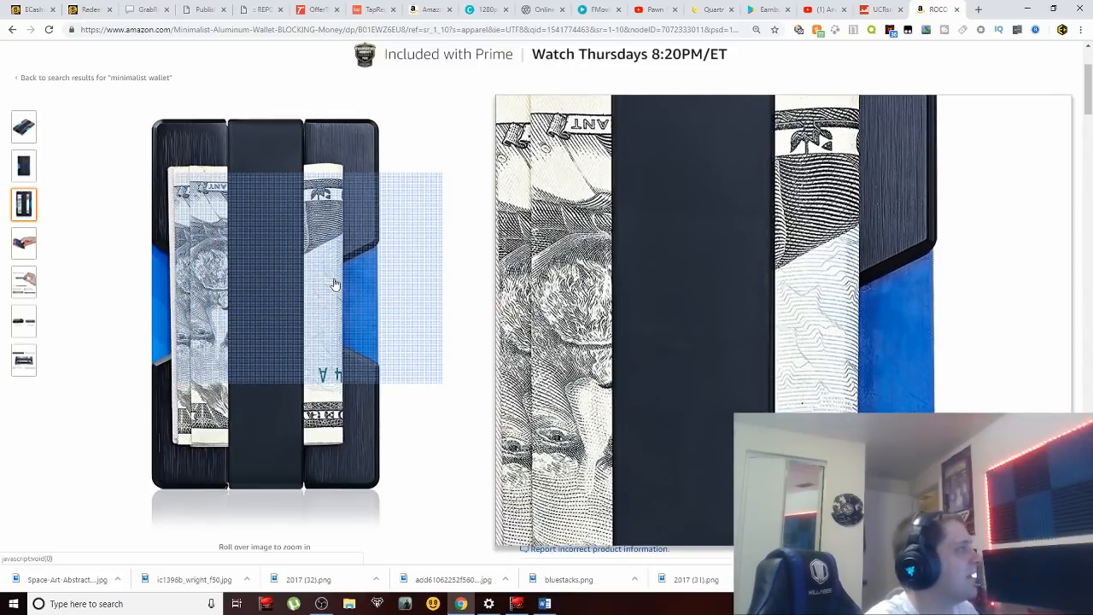
mouse_move(299, 290)
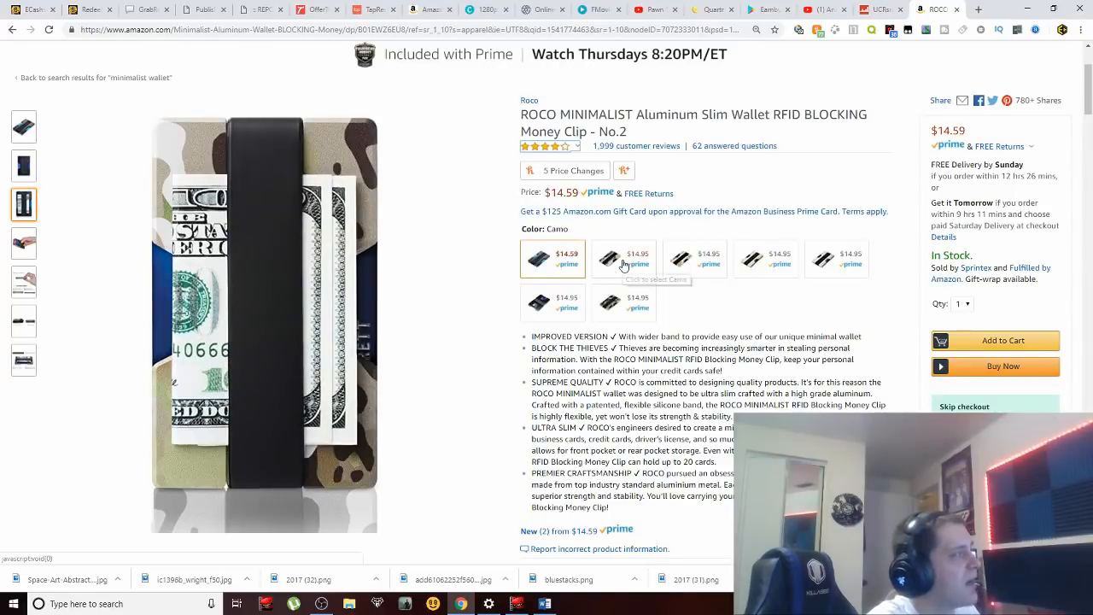
mouse_move(623, 259)
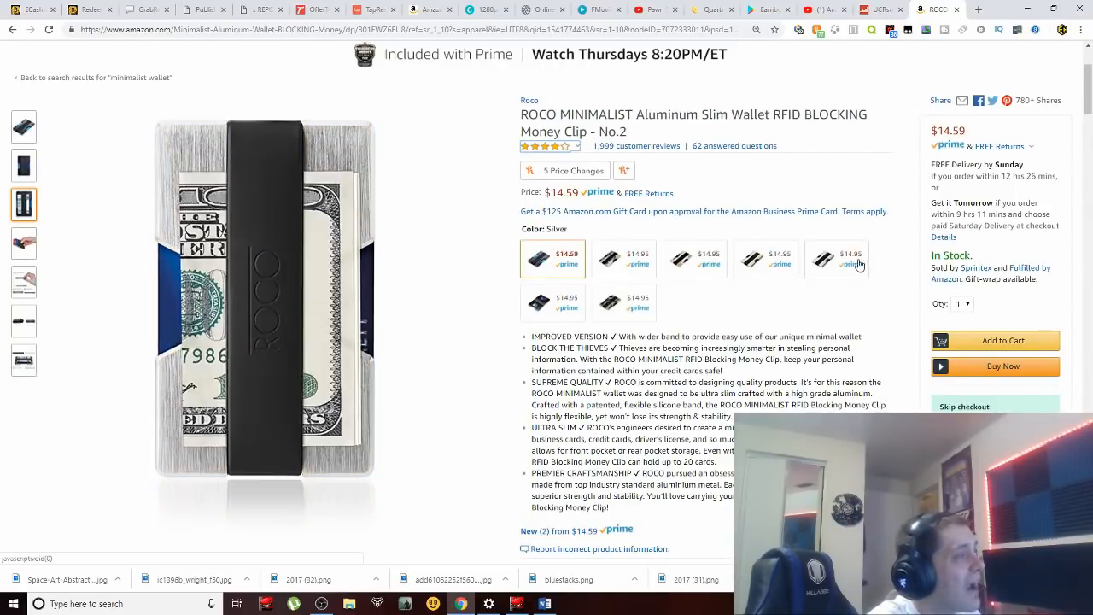
mouse_move(835, 258)
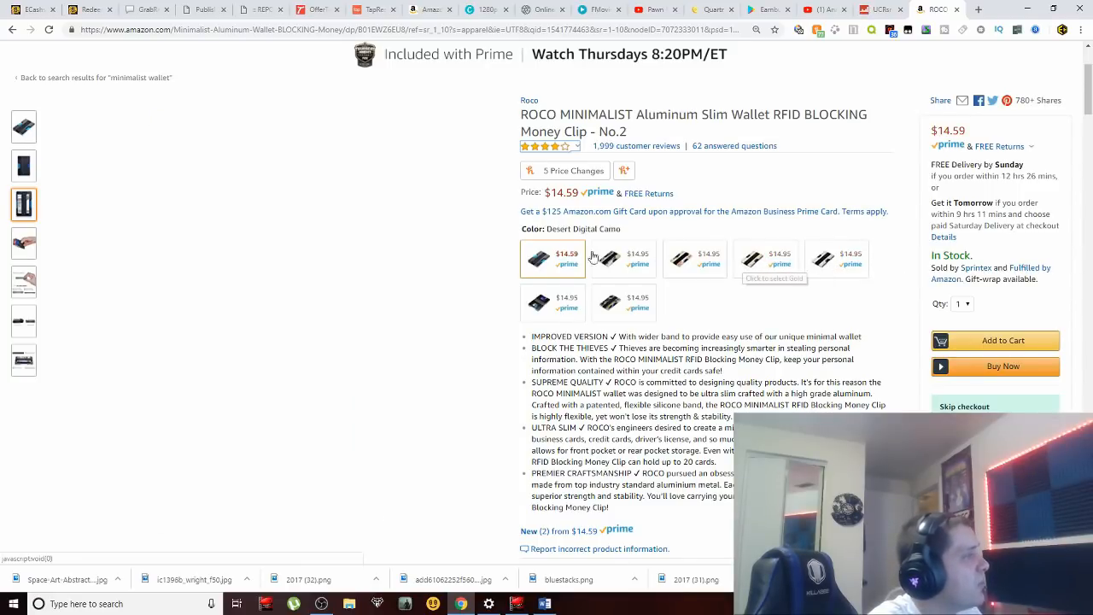
mouse_move(540, 259)
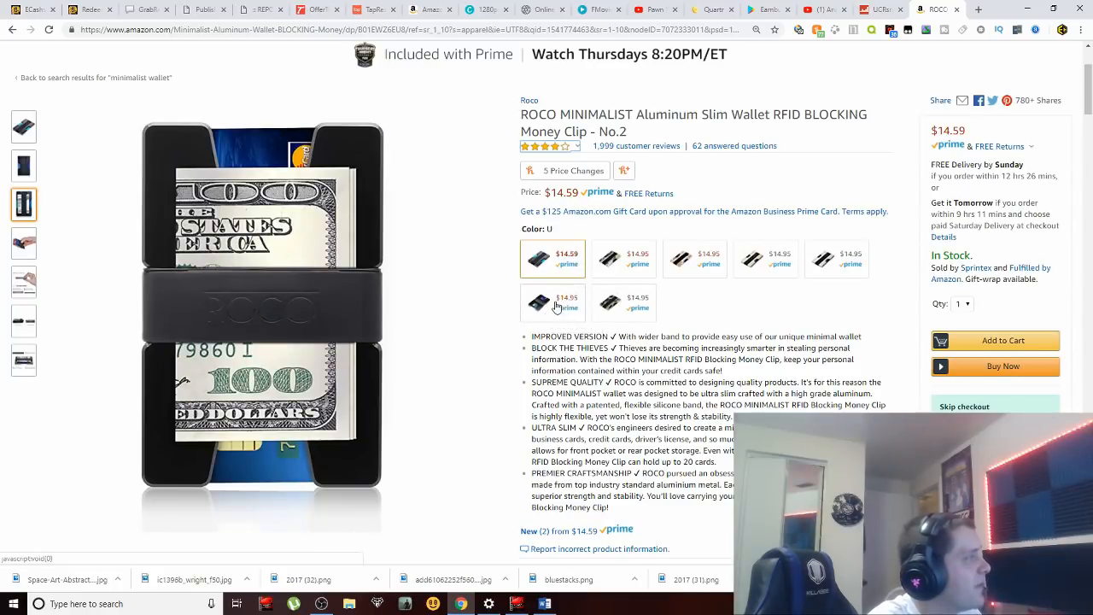
mouse_move(560, 305)
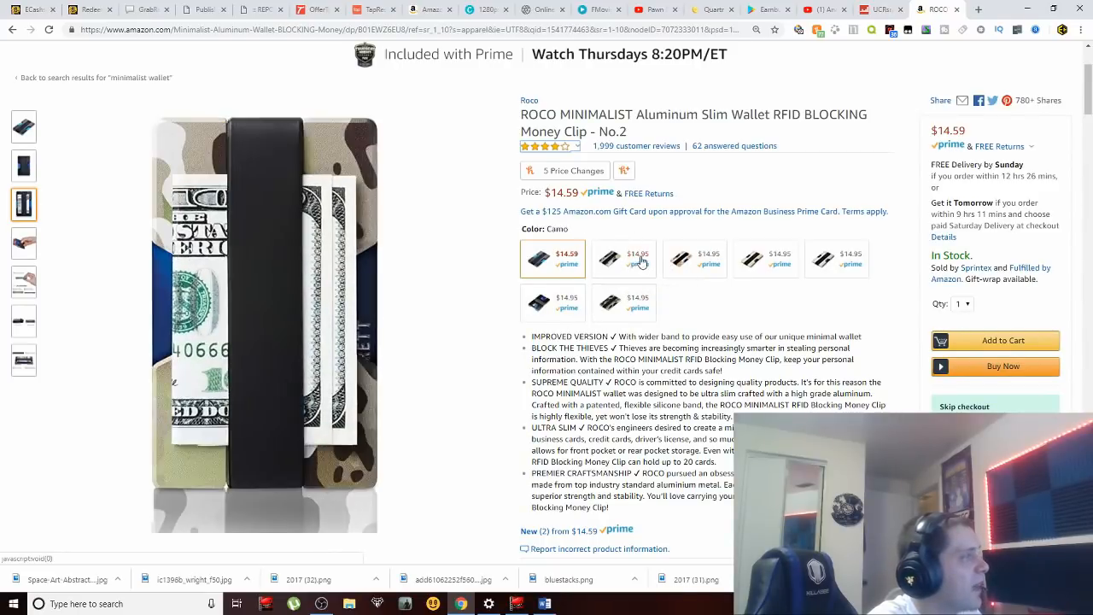
left_click(609, 259)
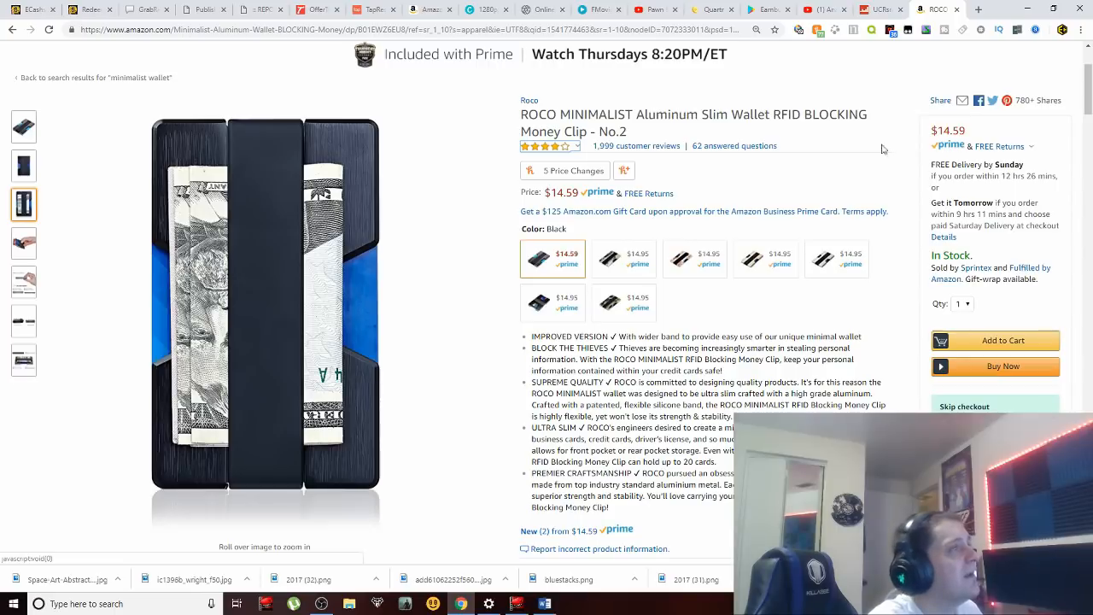
mouse_move(580, 125)
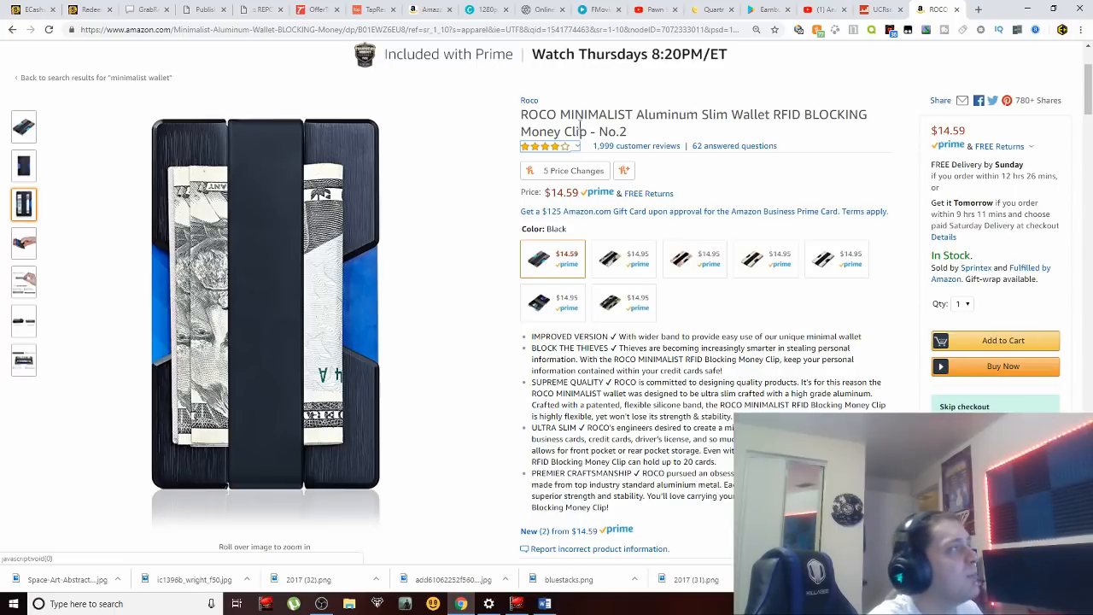
mouse_move(303, 201)
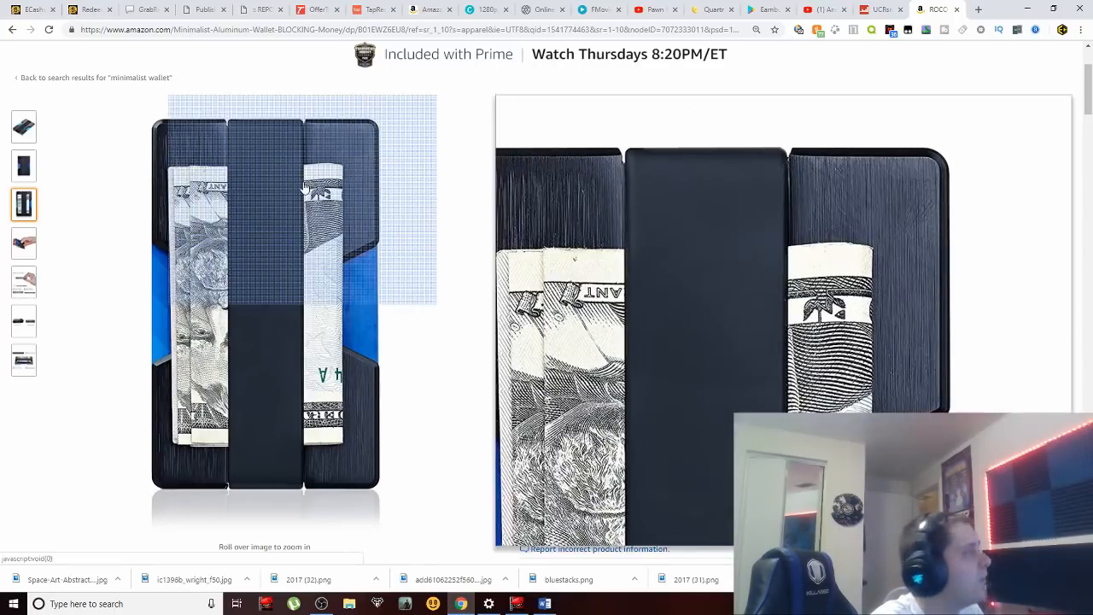
mouse_move(274, 251)
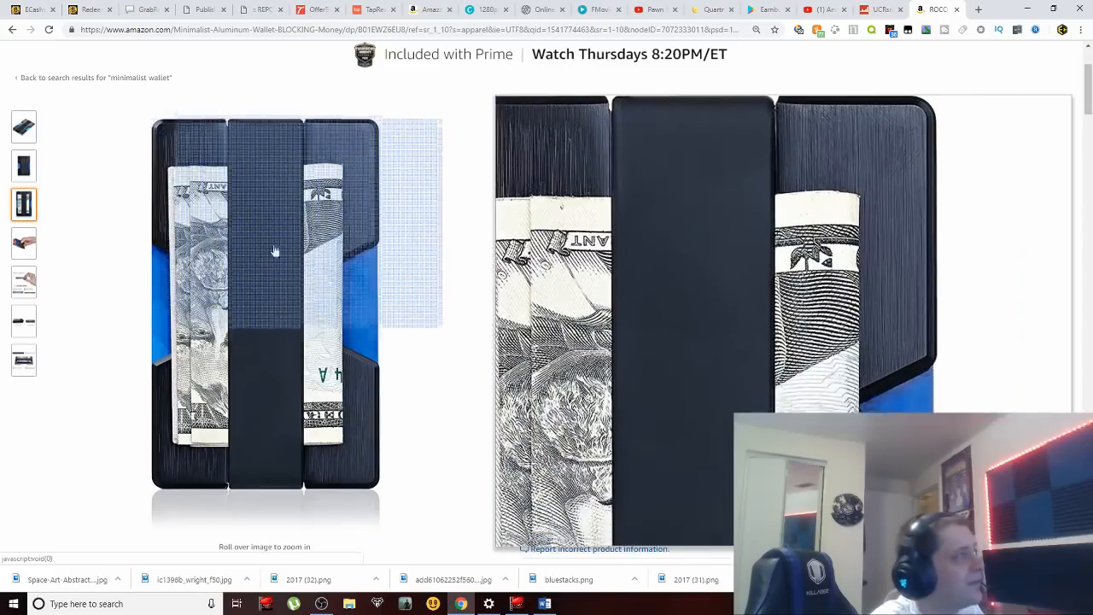
mouse_move(243, 427)
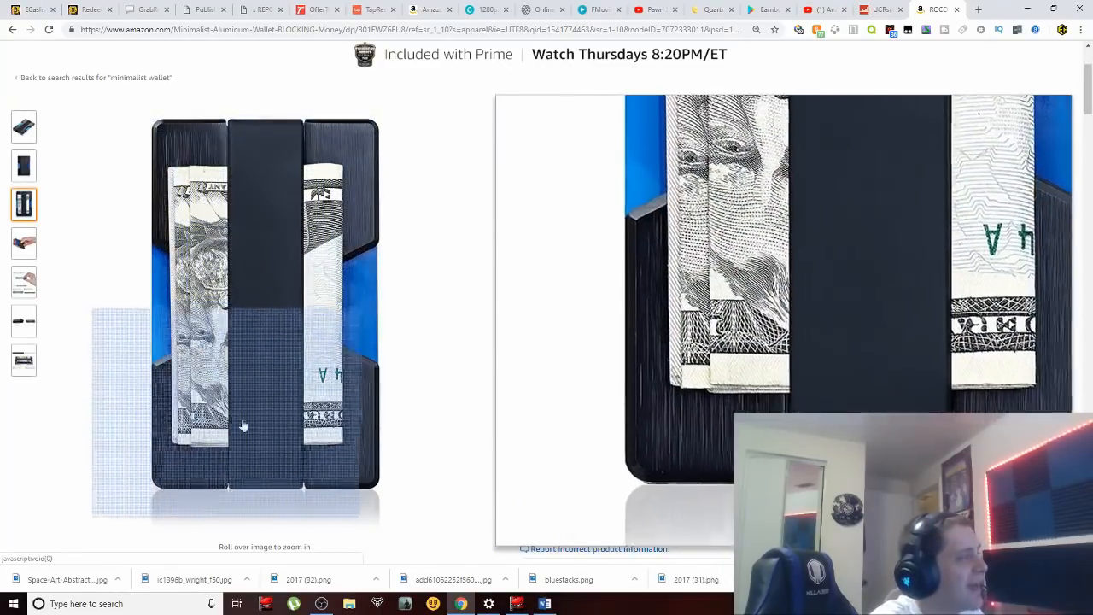
mouse_move(186, 161)
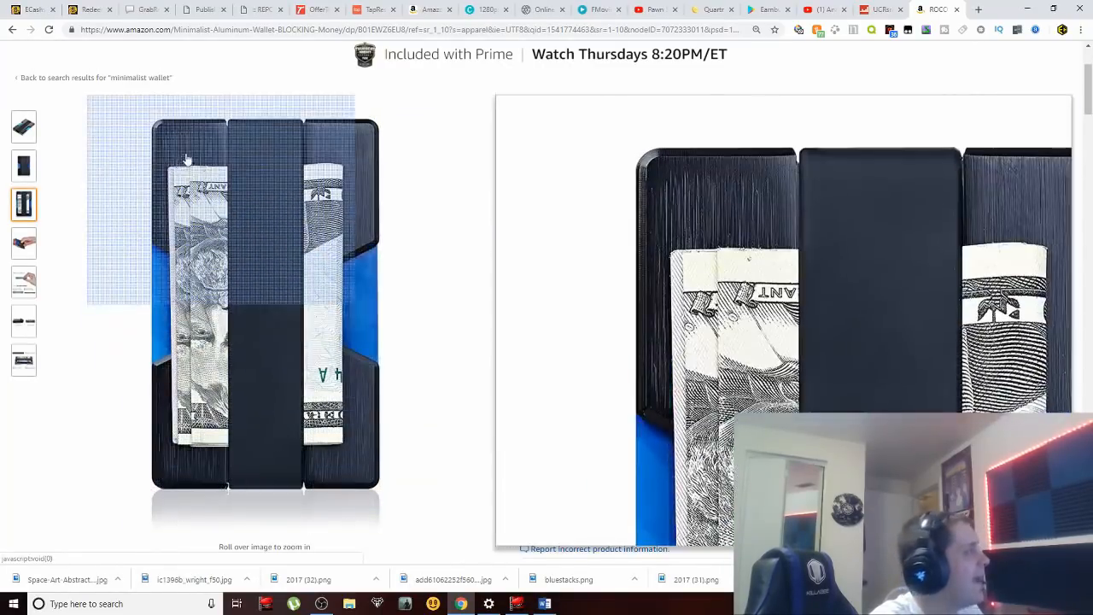
mouse_move(383, 156)
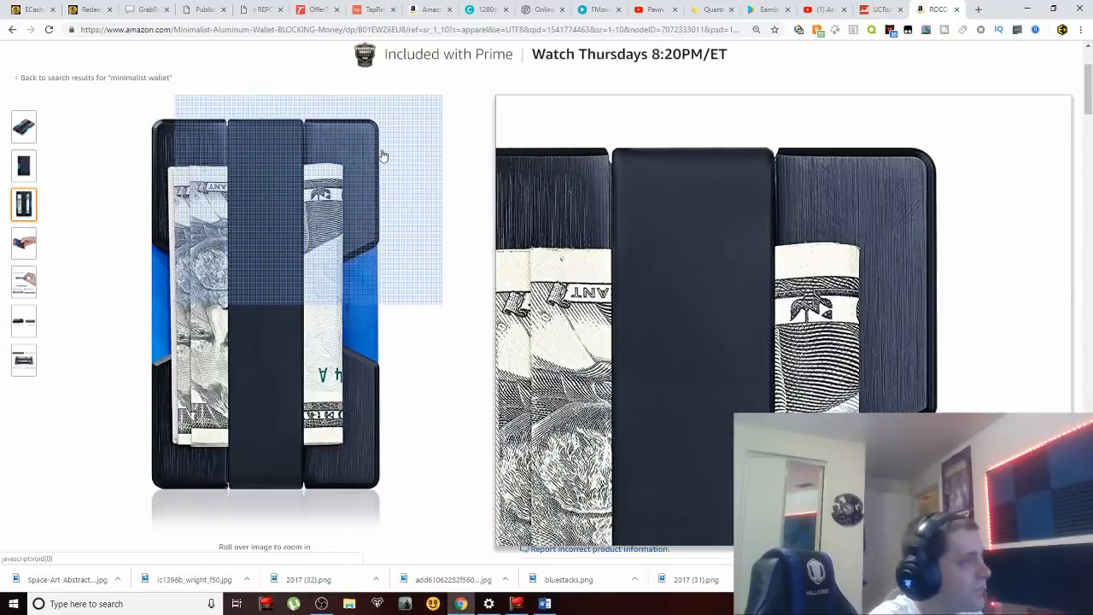
mouse_move(259, 159)
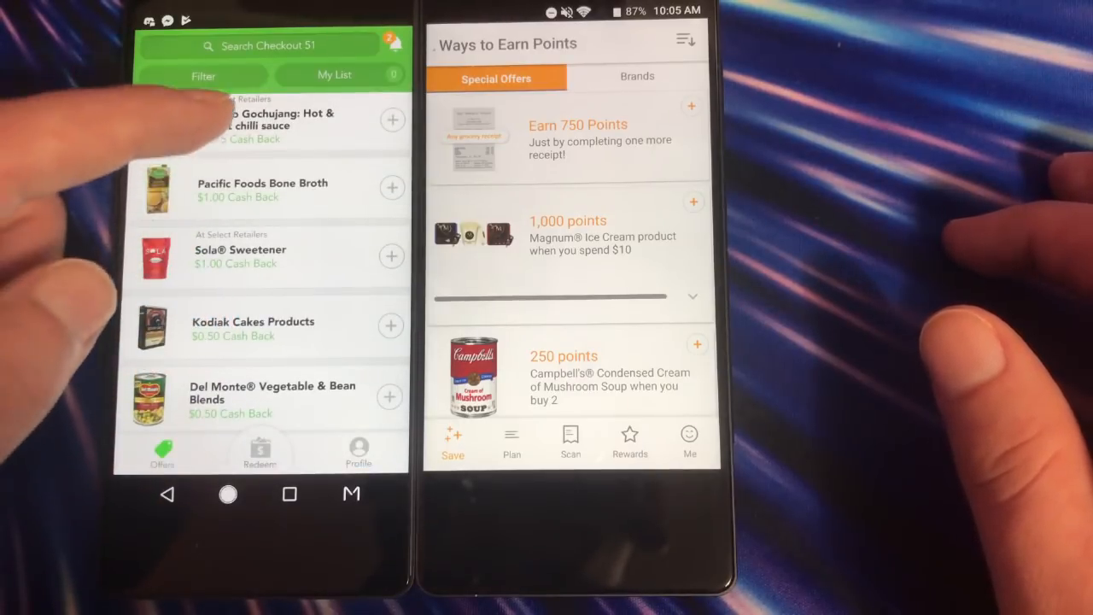
scroll("down", 3)
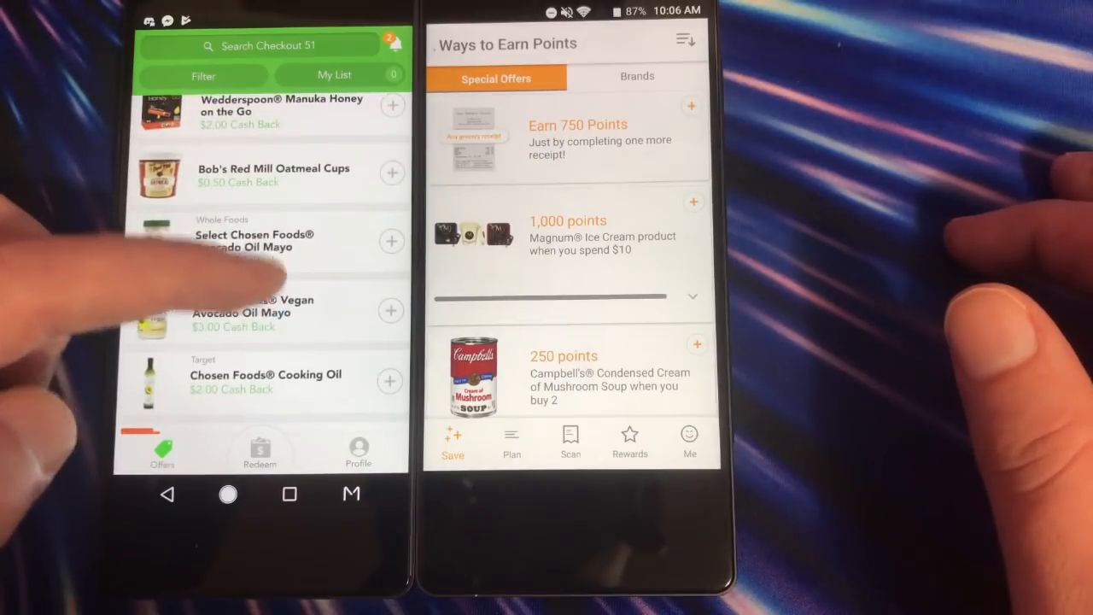
scroll("down", 3)
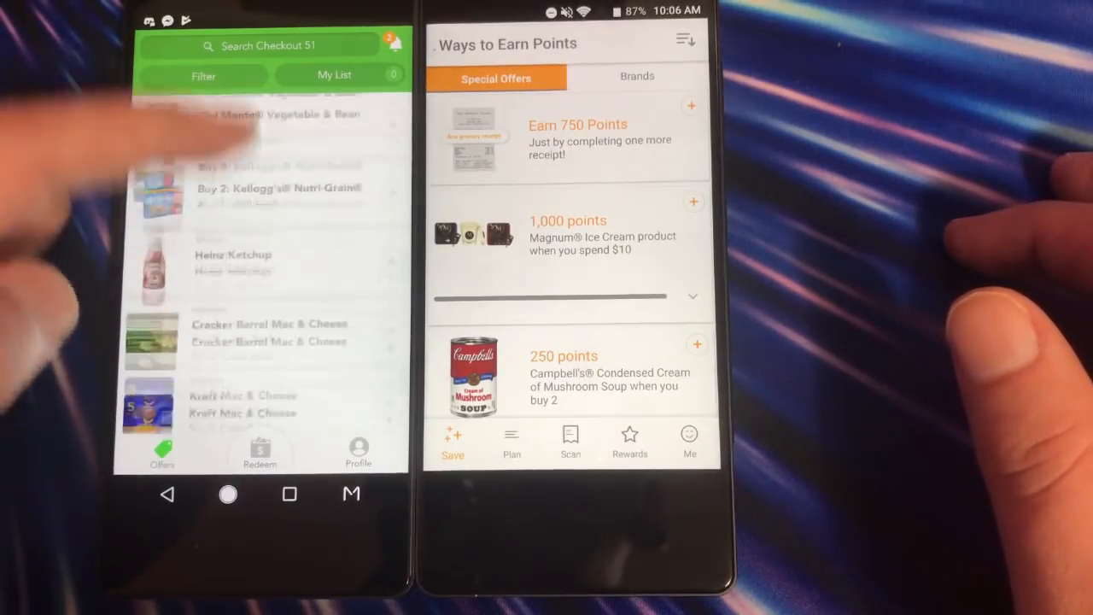
scroll("up", 3)
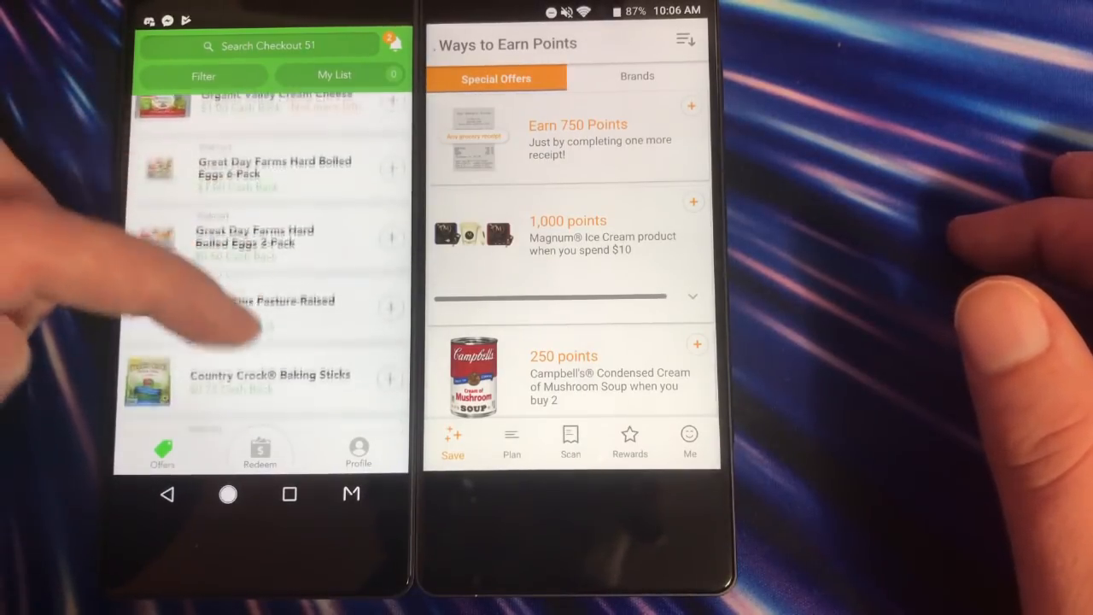
scroll("up", 3)
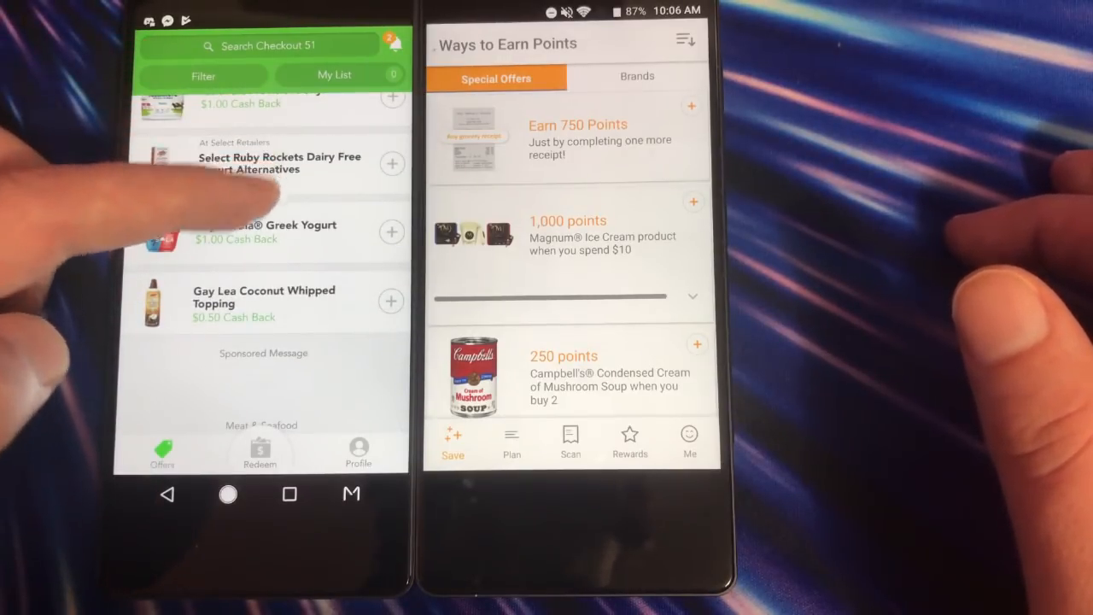
scroll("up", 3)
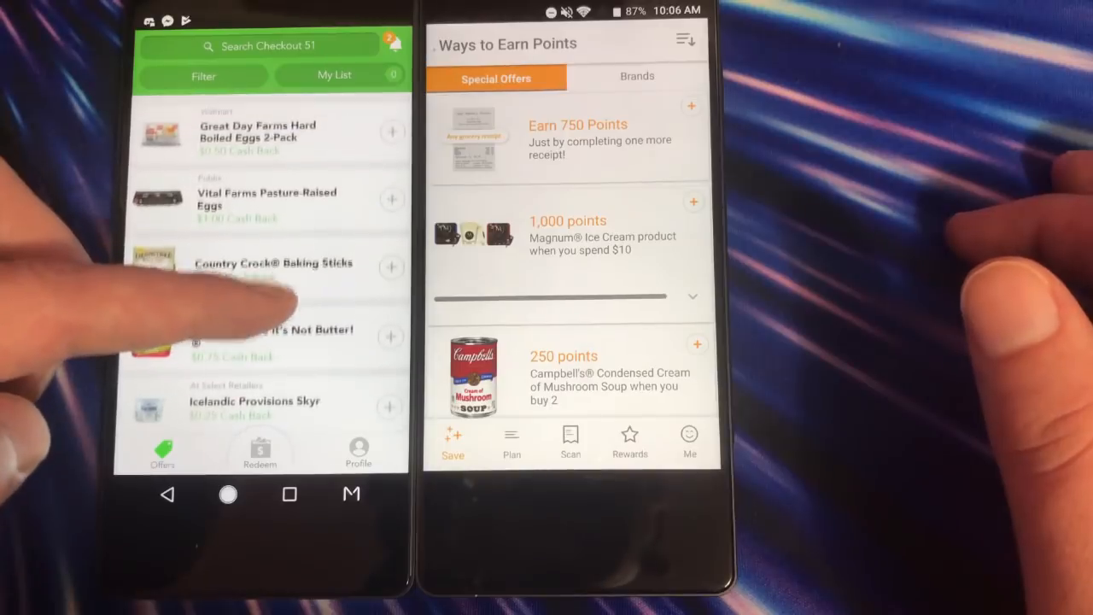
scroll("up", 3)
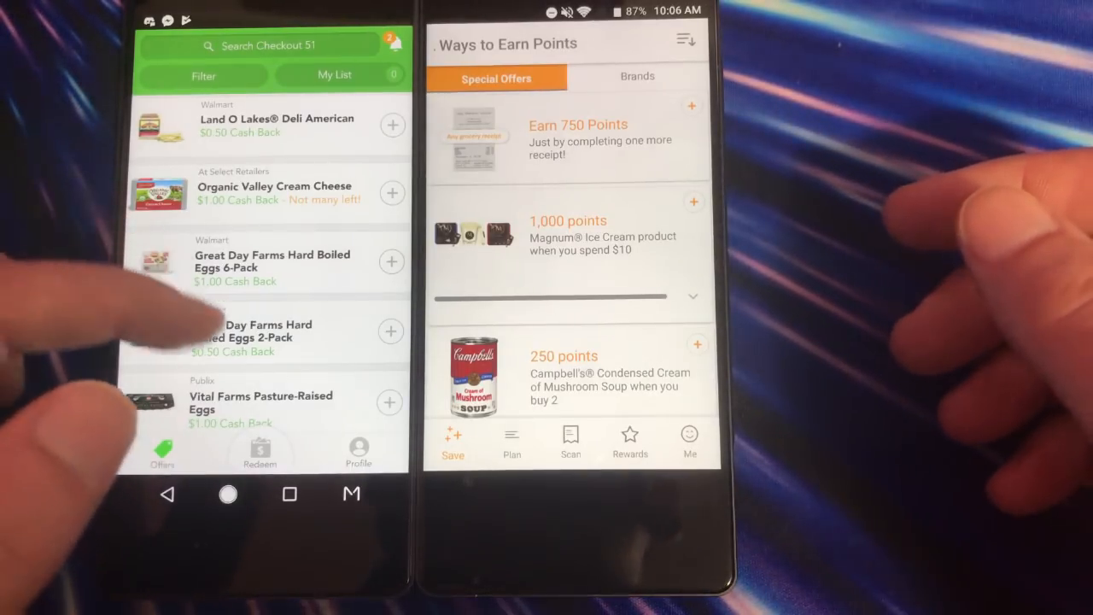
scroll("down", 3)
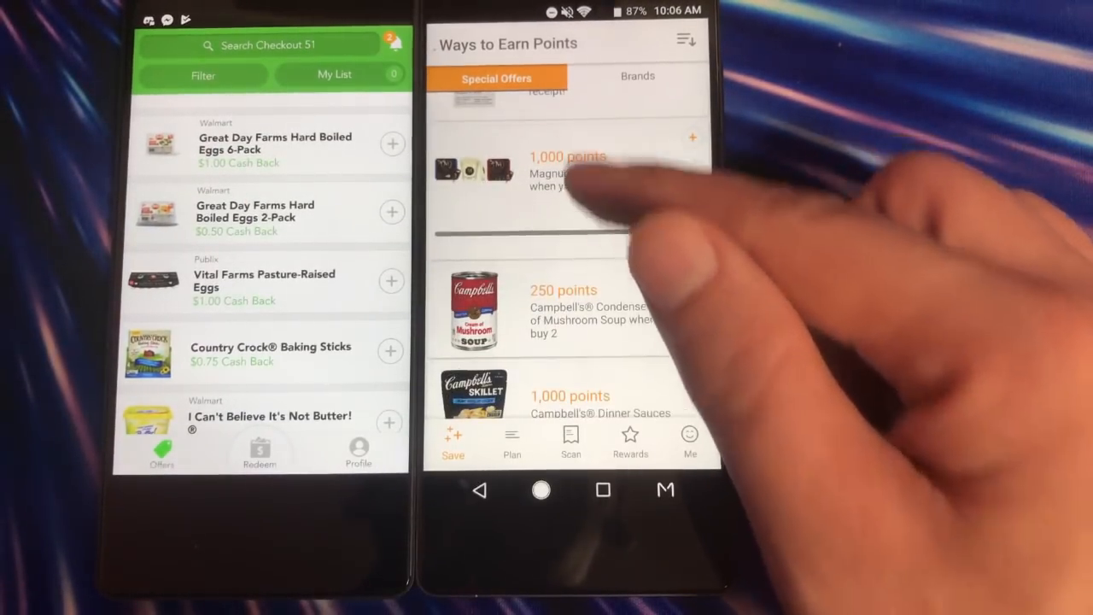
scroll("down", 3)
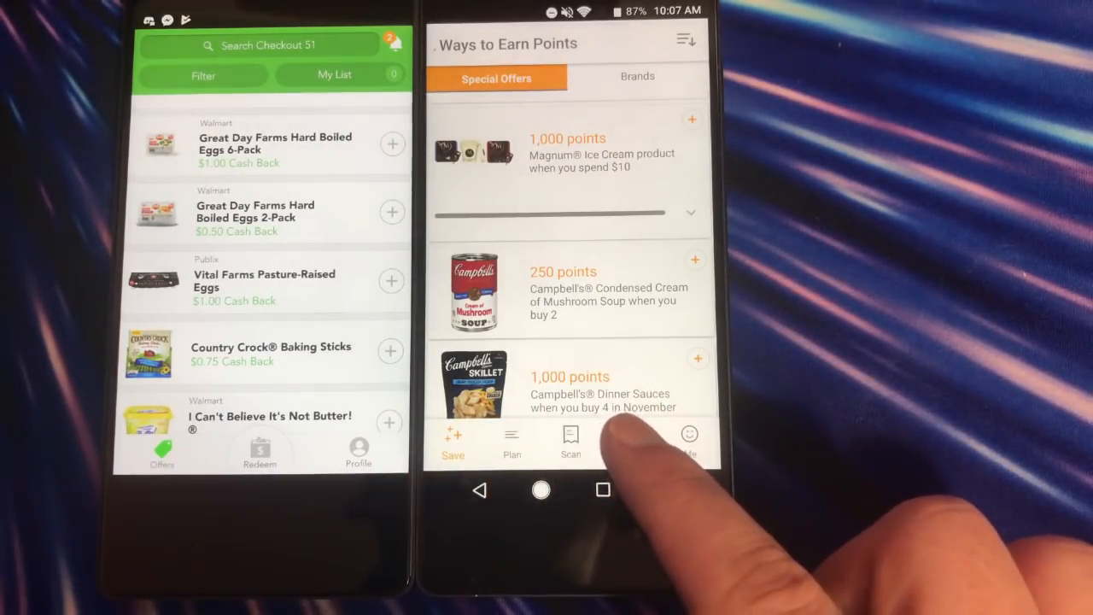
Step: Browse the Fetch Rewards category grid of Art, Gifts, Spa and Sweepstakes with 0 points available
left_click(631, 441)
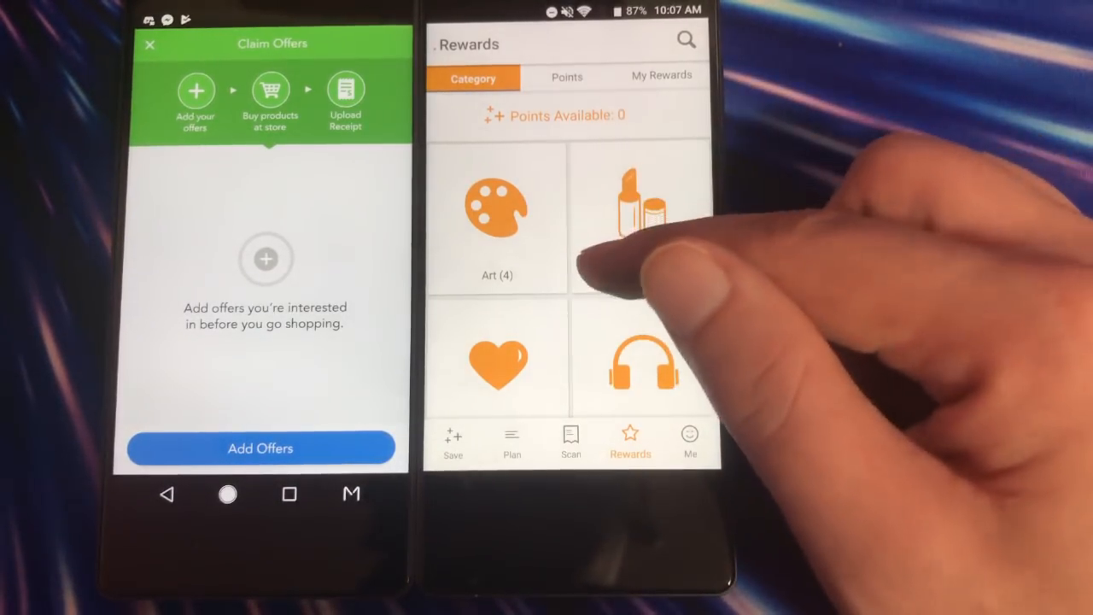
scroll("up", 3)
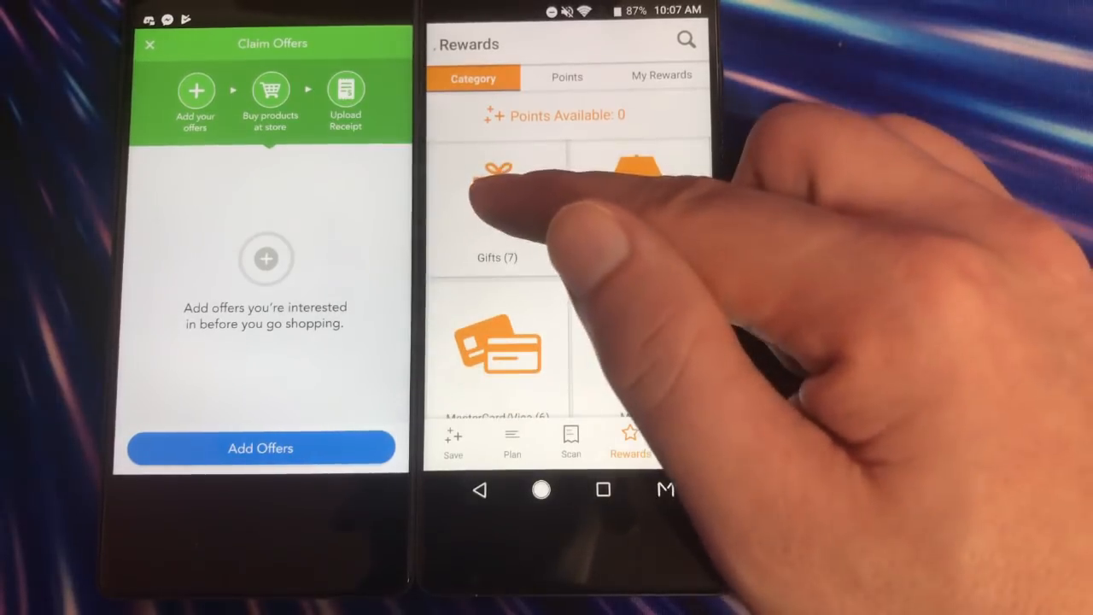
scroll("up", 3)
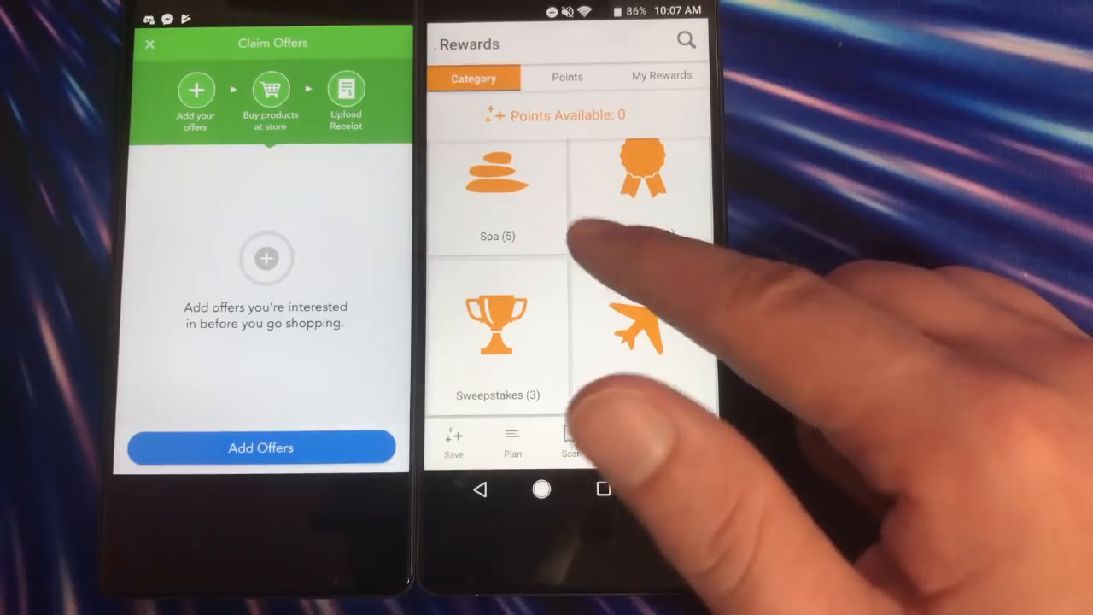
scroll("down", 3)
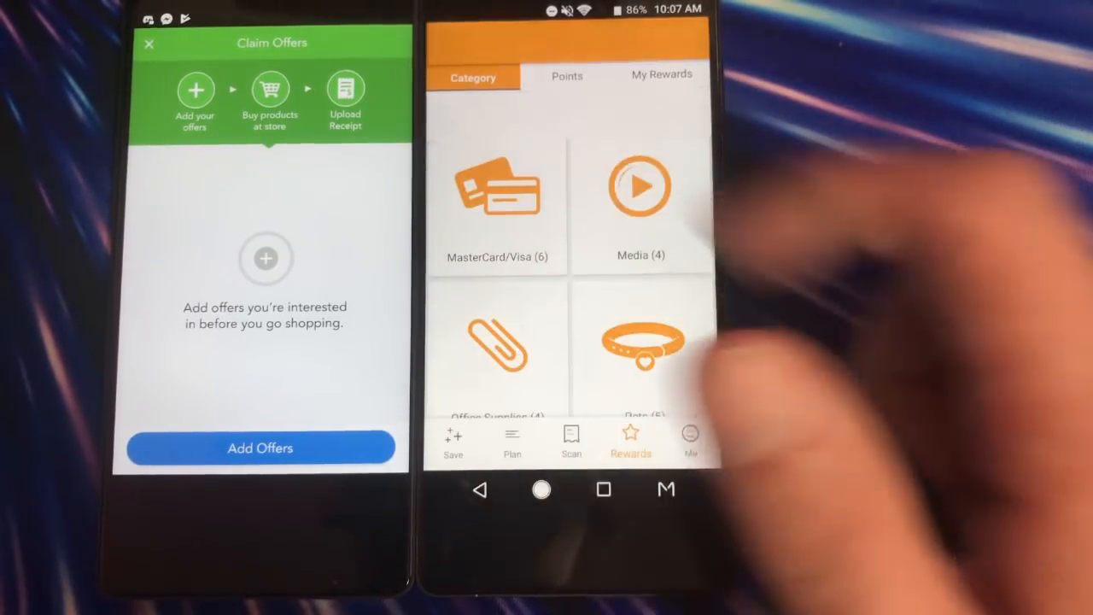
Step: Browse the MasterCard/Visa virtual card rewards costing 11,500 and 27,000 points
left_click(498, 201)
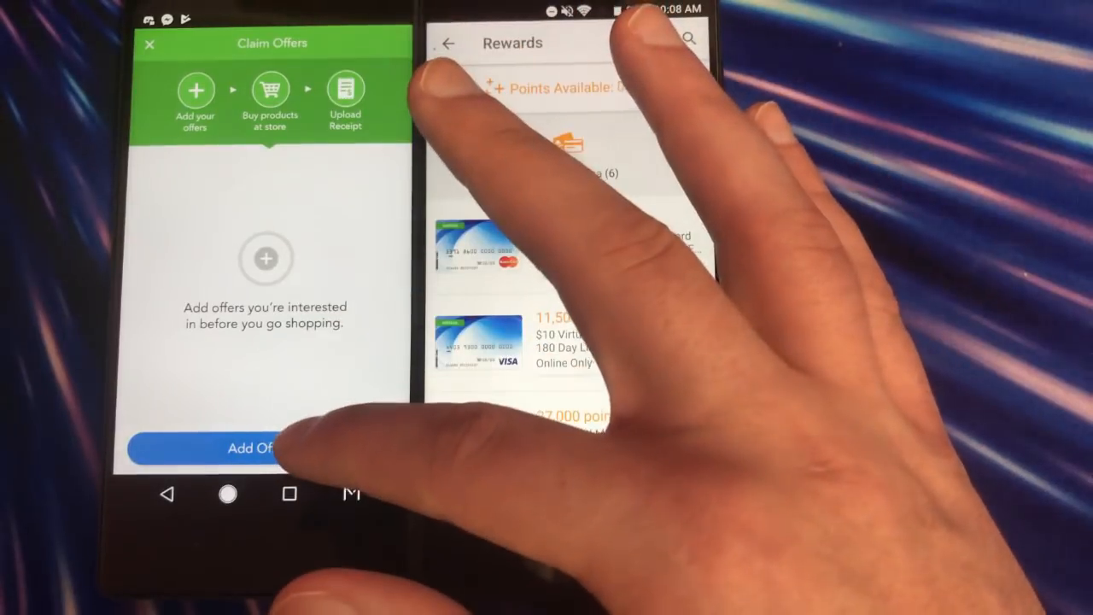
left_click(247, 448)
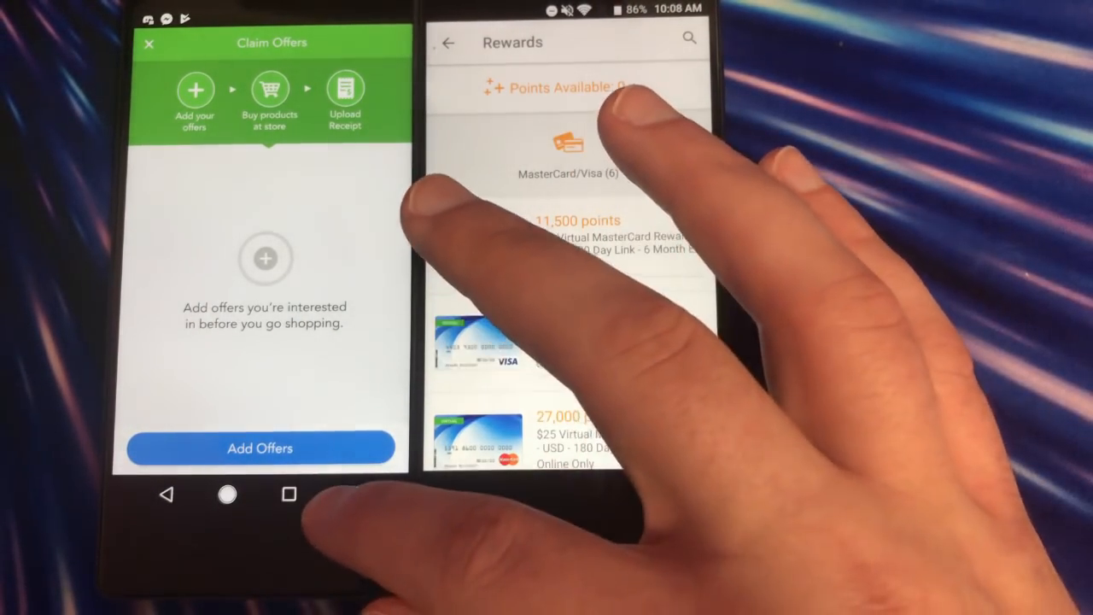
scroll("down", 3)
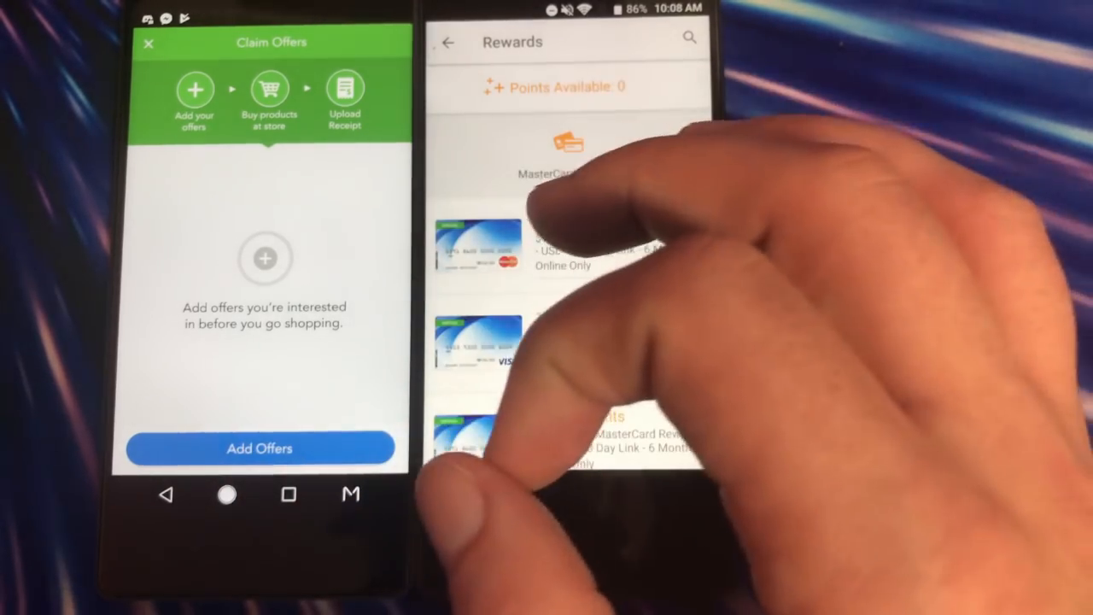